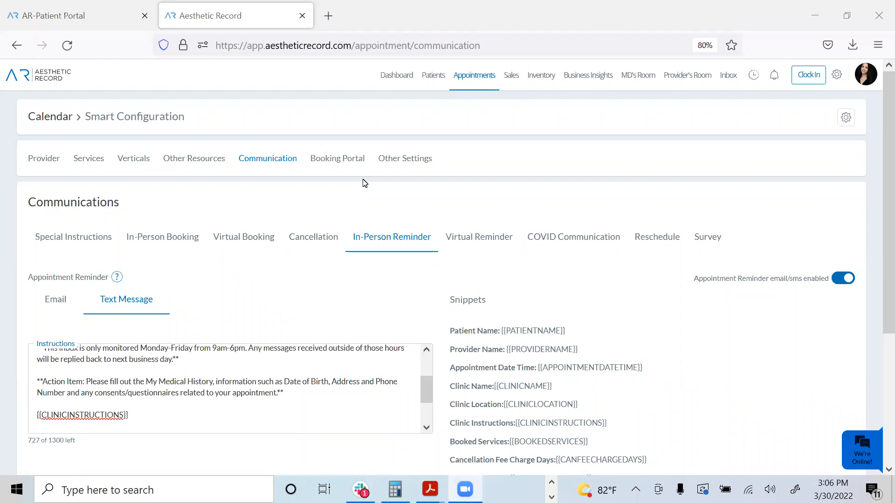
mouse_move(316, 185)
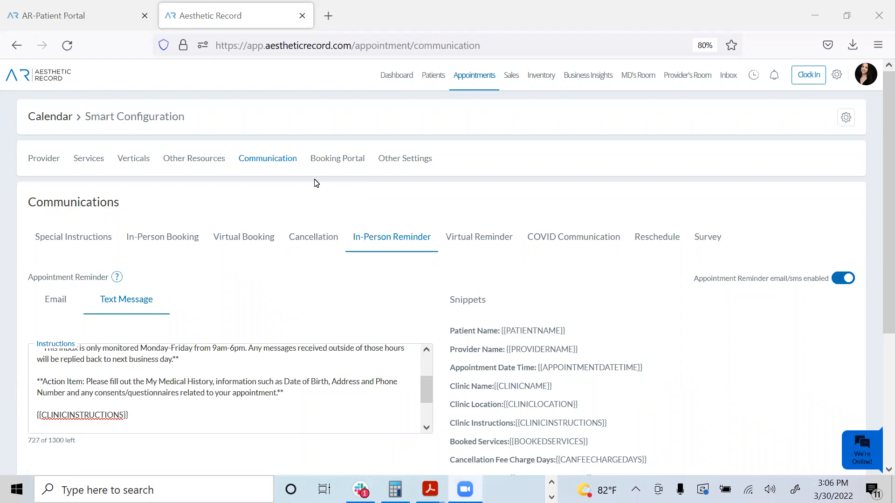
mouse_move(297, 181)
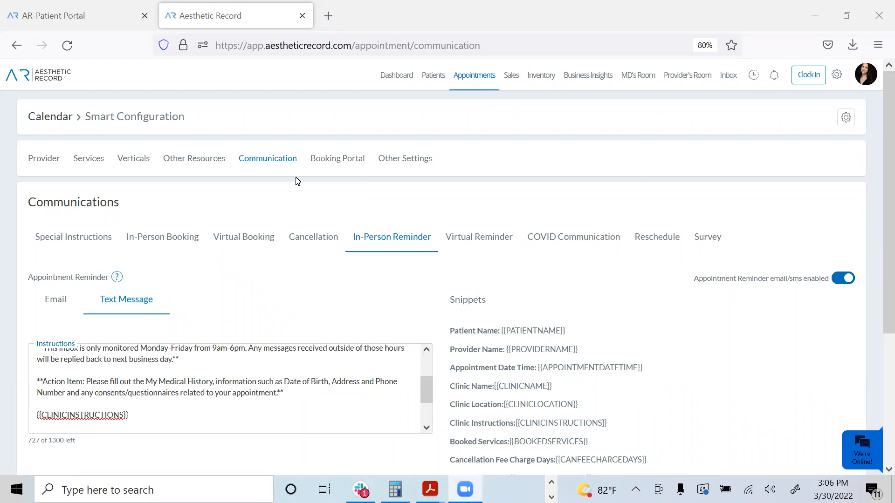
mouse_move(420, 246)
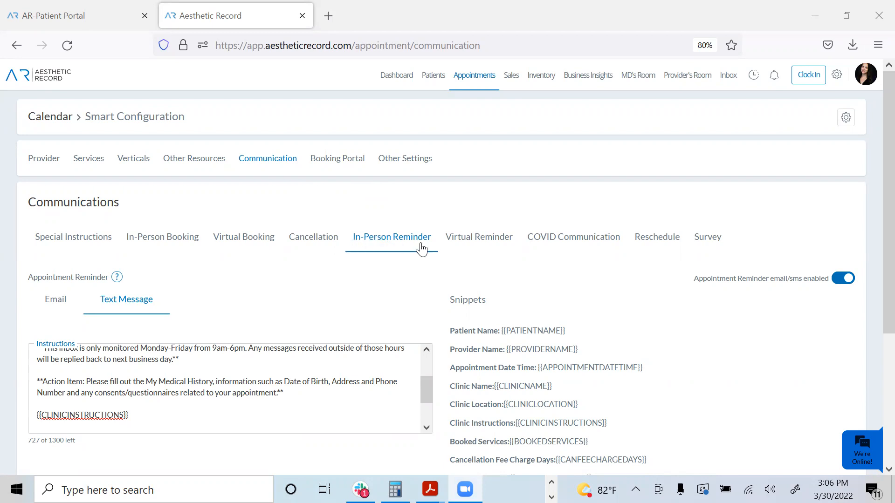
mouse_move(480, 74)
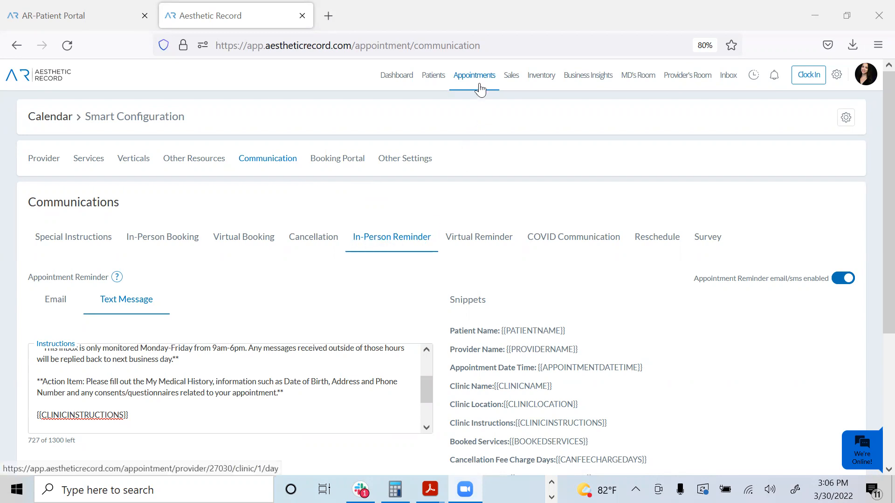
Review the in-person reminder text with its My Medical History action item, then save it
click(846, 117)
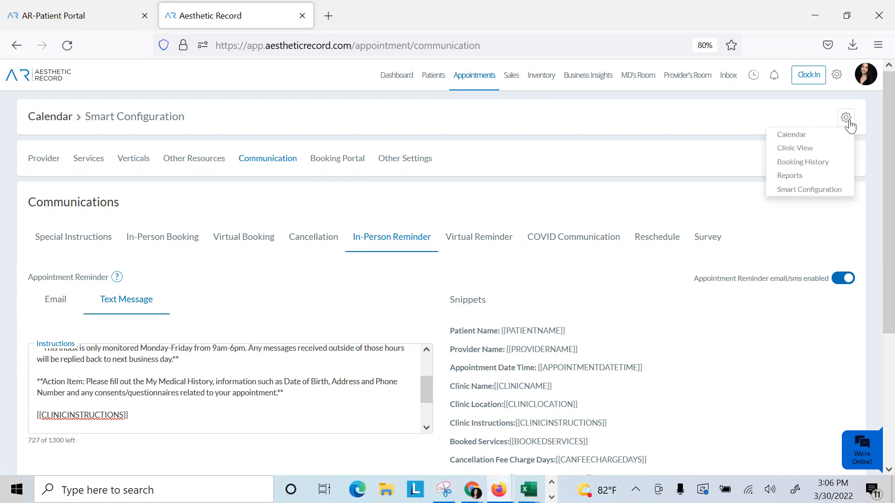
mouse_move(809, 189)
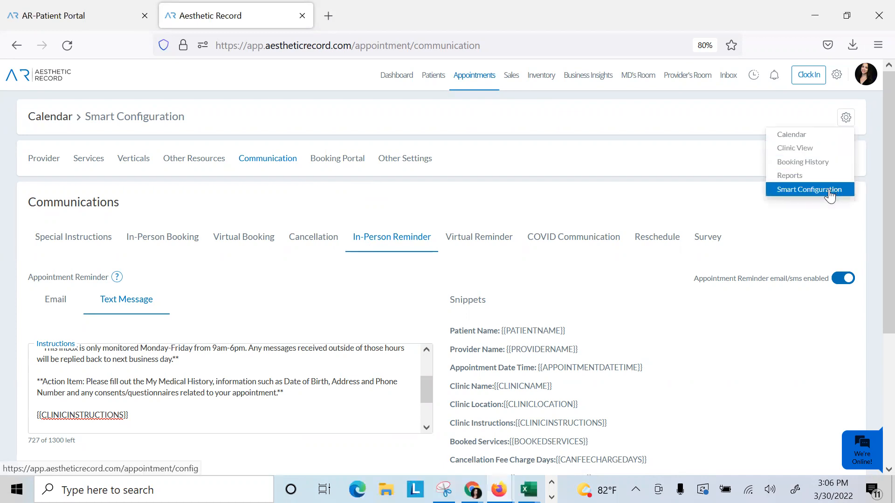
mouse_move(302, 174)
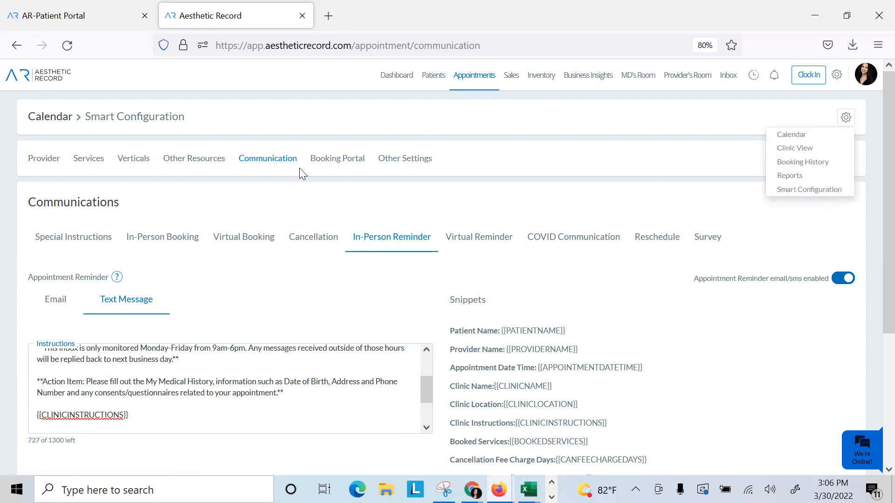
mouse_move(55, 299)
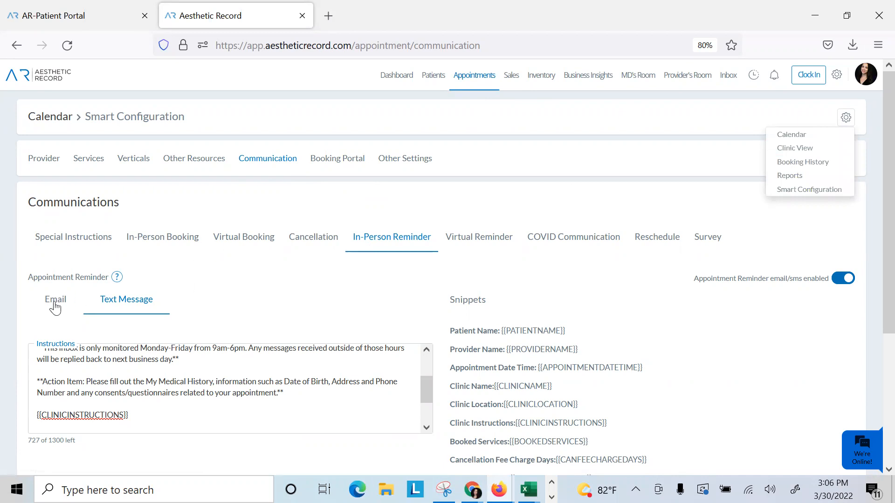
click(206, 308)
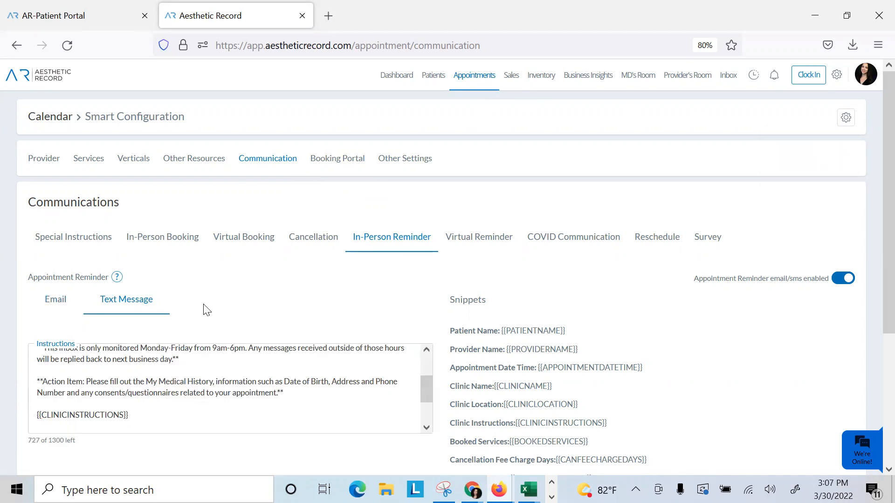
scroll(up, 3)
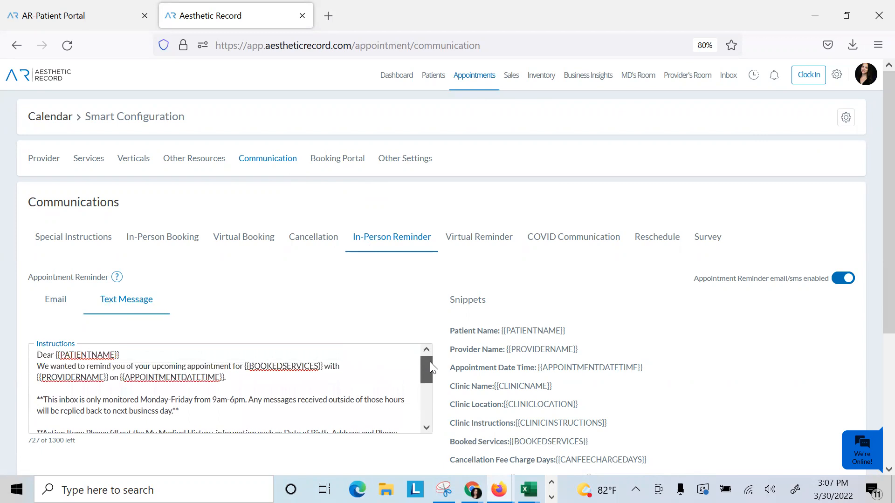
scroll(down, 3)
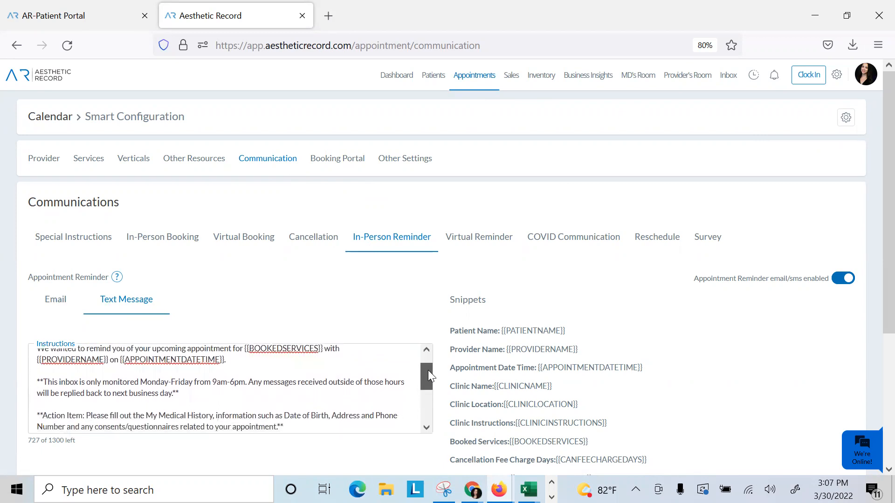
scroll(down, 3)
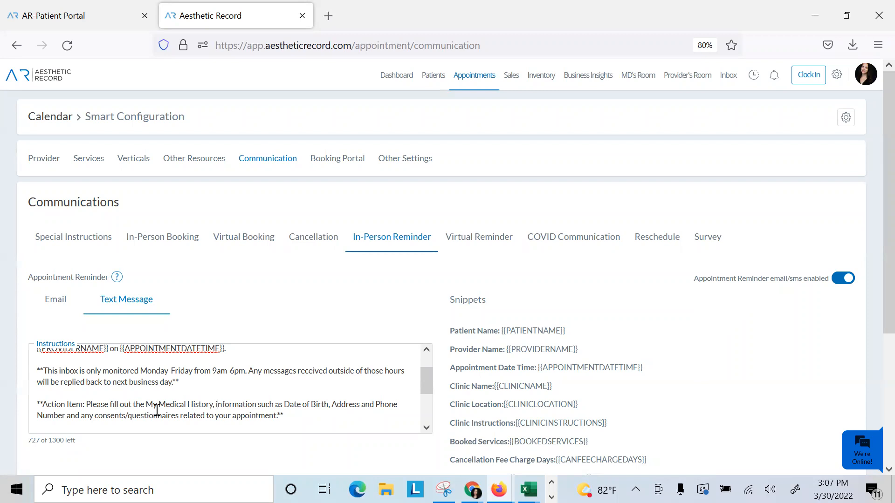
scroll(down, 3)
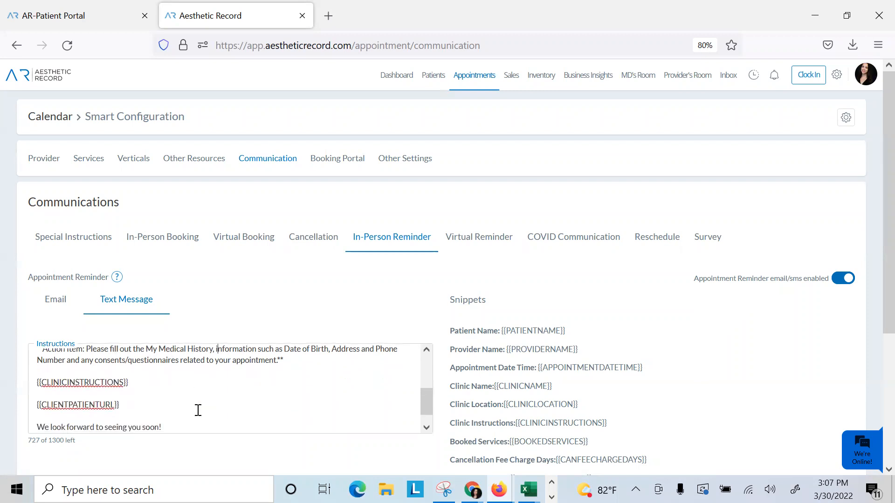
scroll(up, 3)
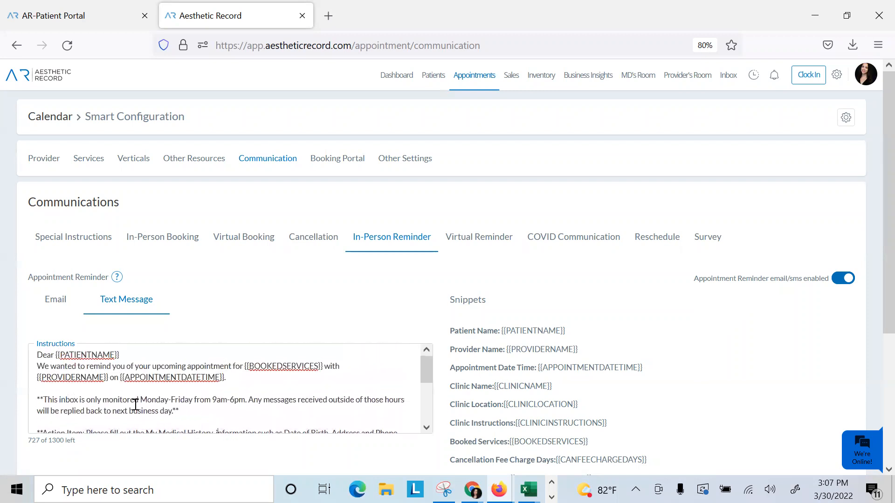
mouse_move(246, 390)
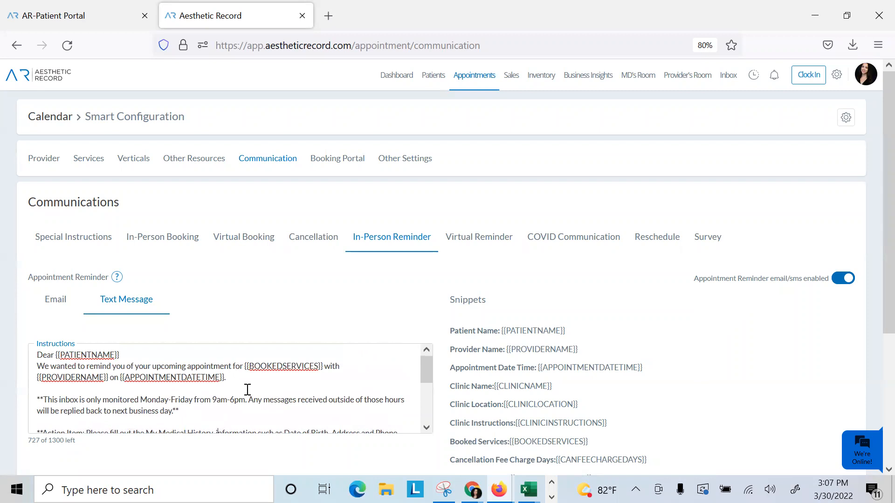
scroll(down, 3)
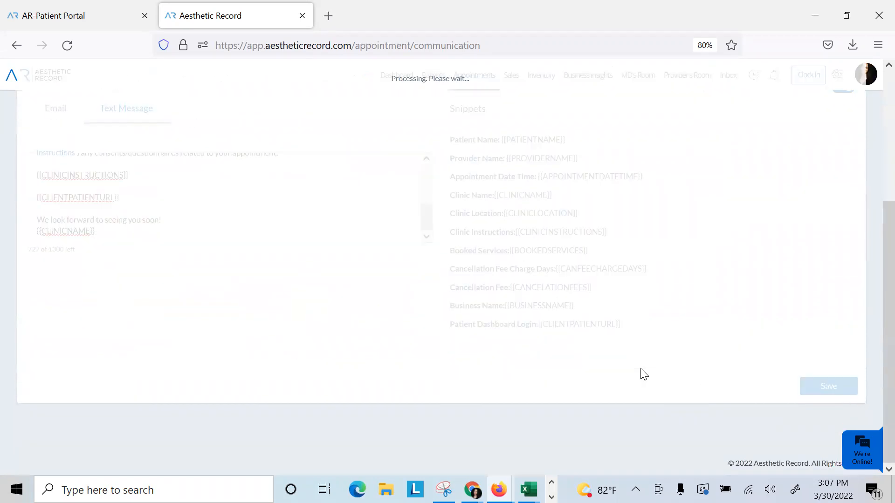
click(828, 385)
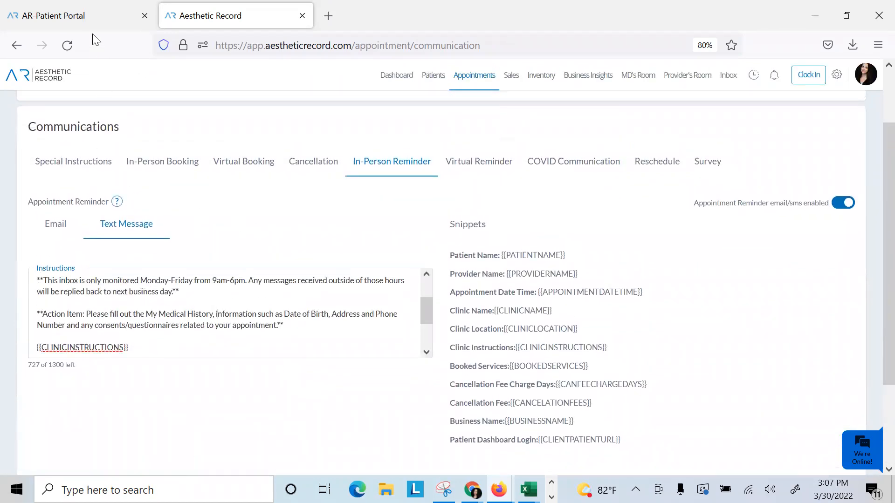
Switch to the AR Patient Portal dashboard and open My Medical History
click(68, 15)
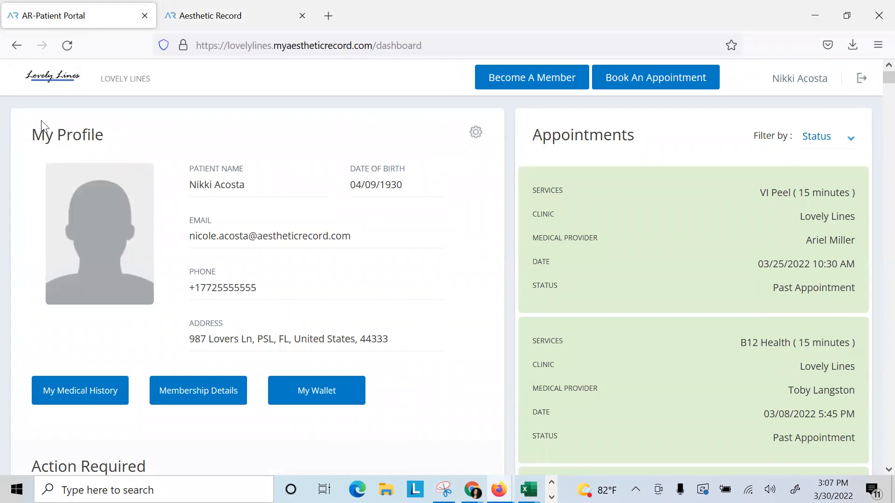
mouse_move(383, 190)
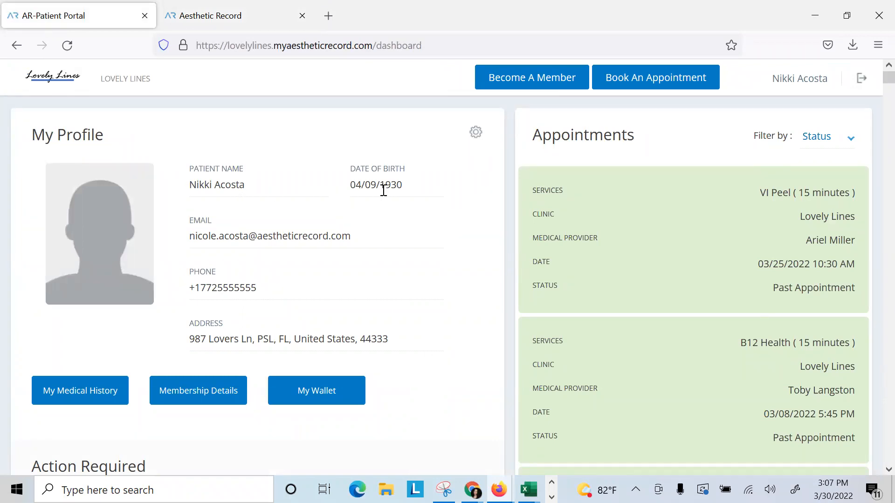
mouse_move(282, 280)
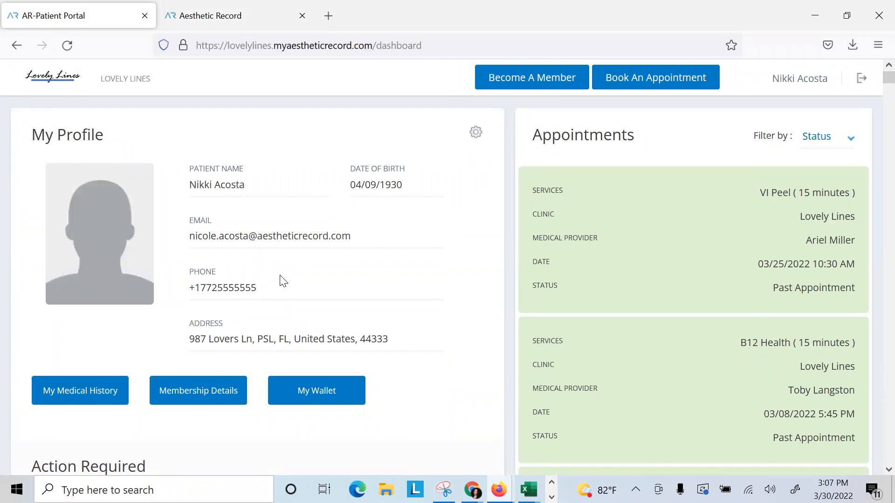
mouse_move(79, 391)
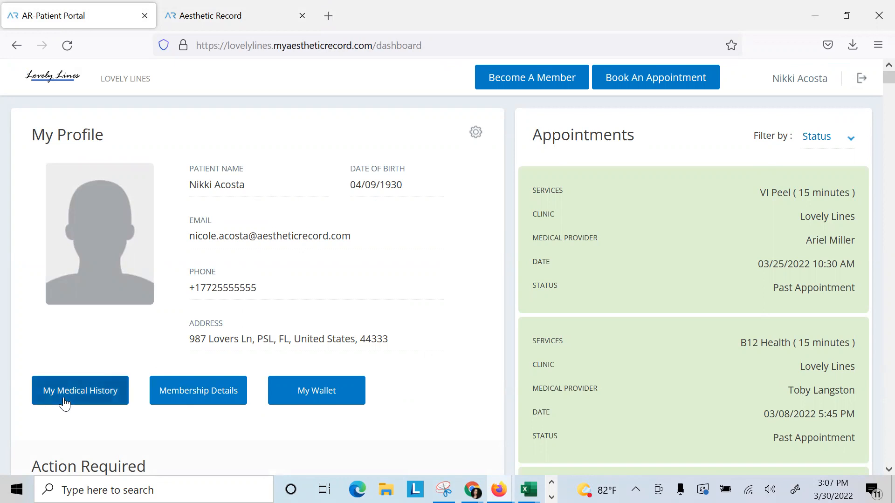
click(80, 391)
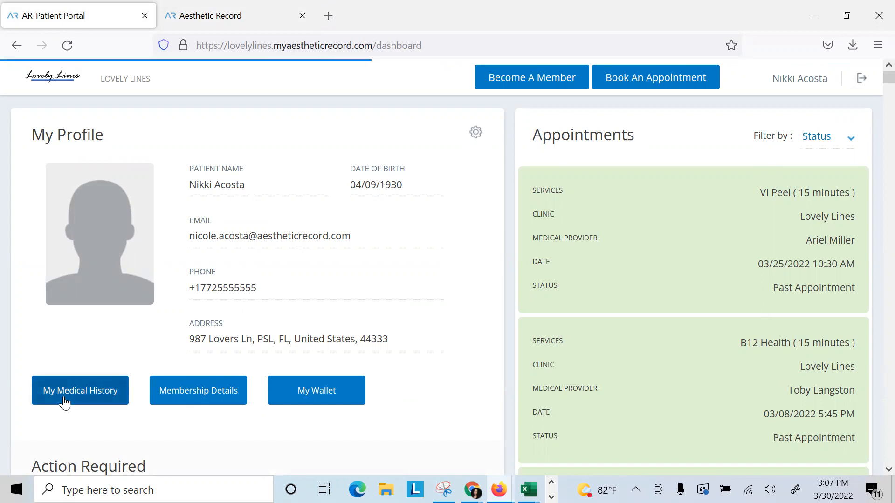
click(79, 390)
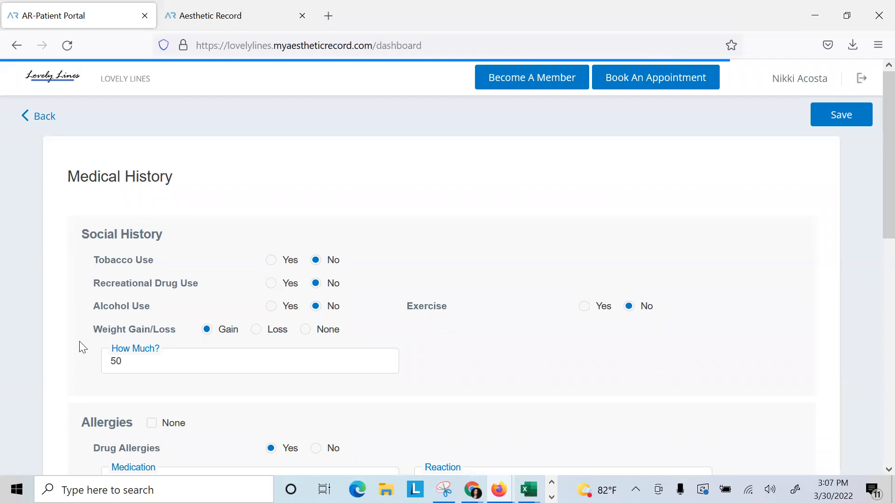
scroll(down, 3)
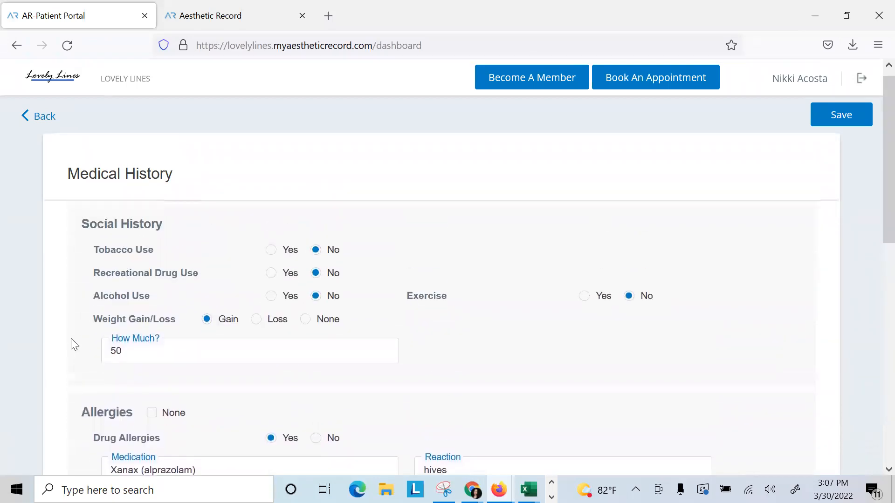
scroll(up, 3)
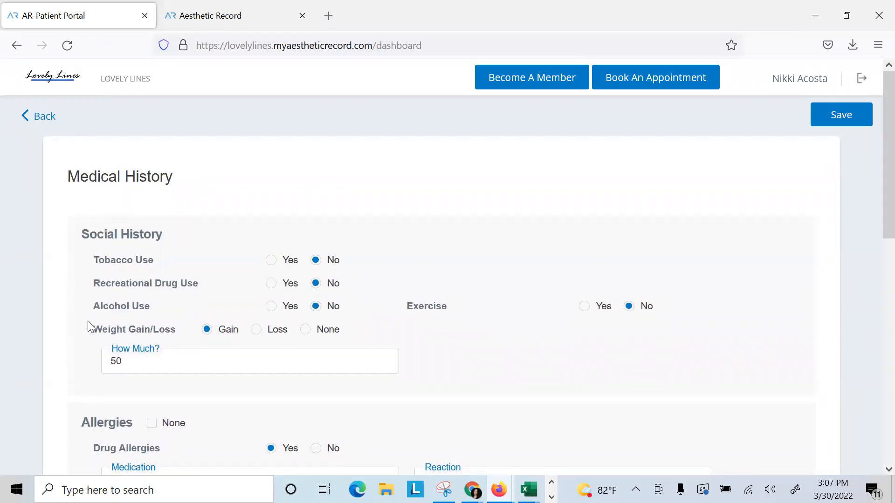
scroll(down, 3)
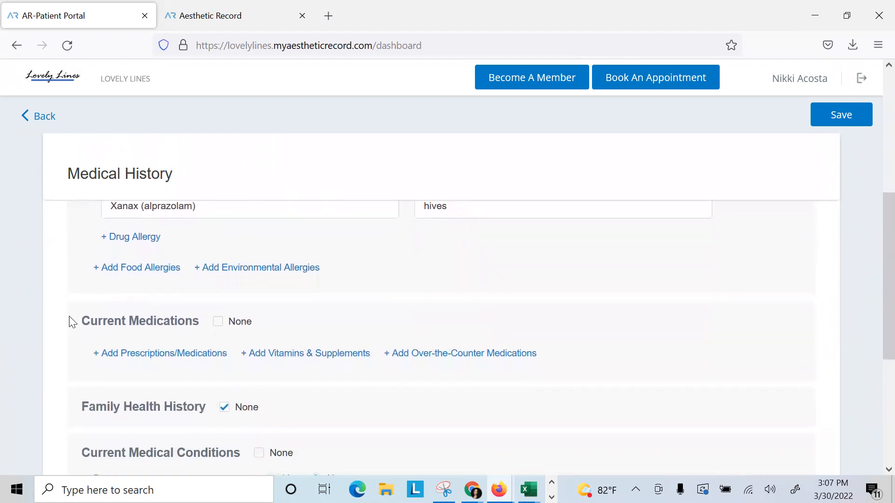
scroll(down, 3)
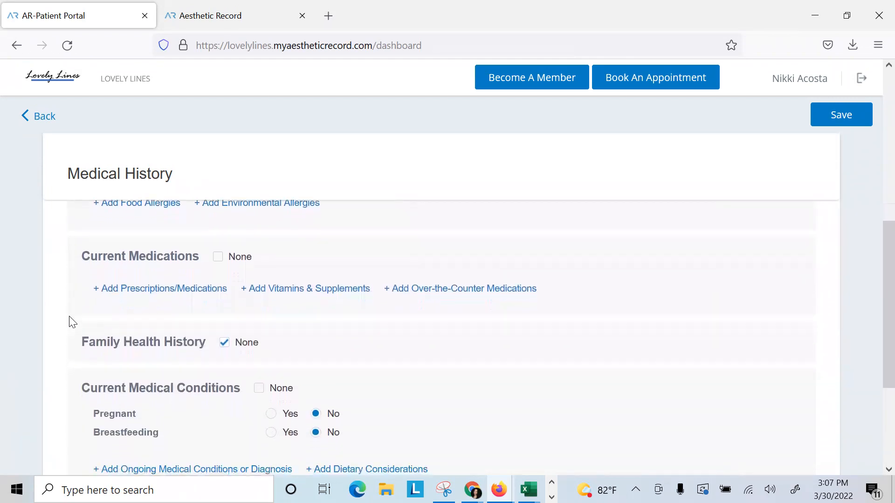
scroll(down, 3)
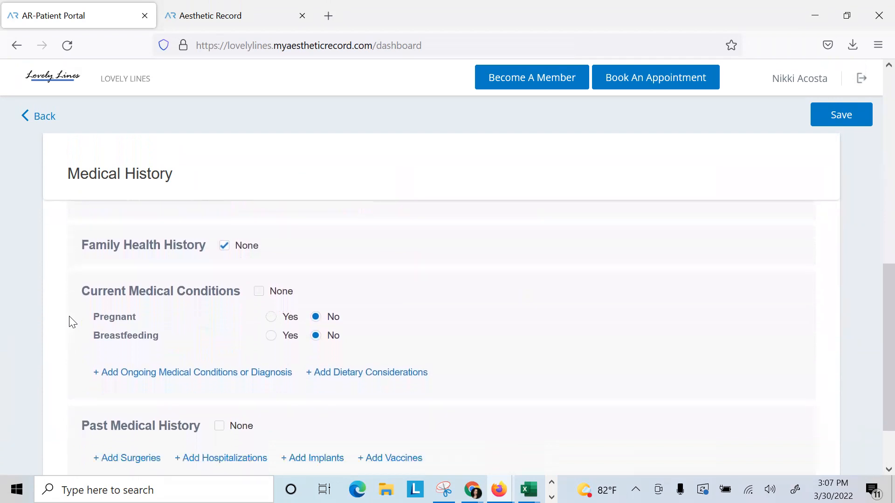
scroll(down, 3)
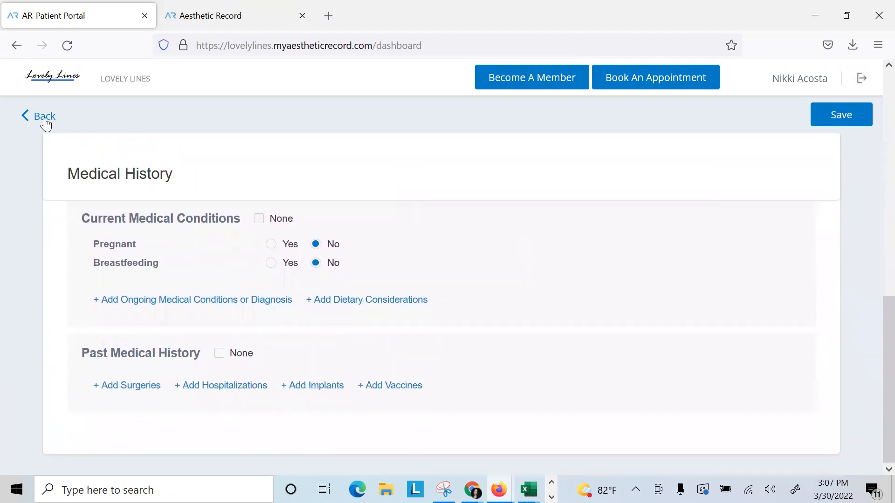
click(44, 116)
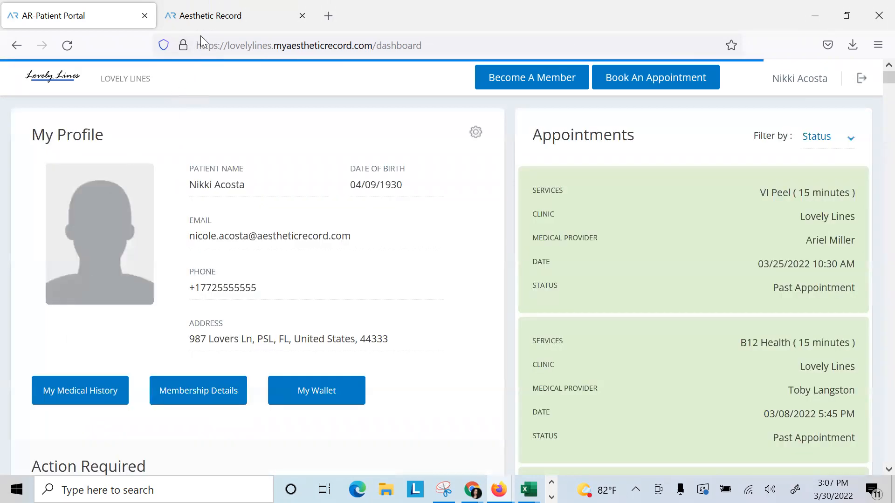
Open the patient's staff-side profile and review her details and procedures #133 and #132
click(234, 15)
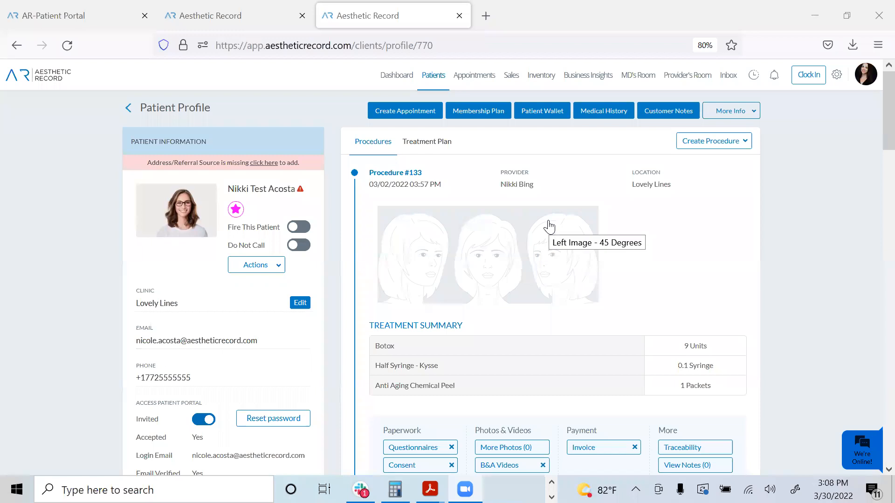
mouse_move(300, 194)
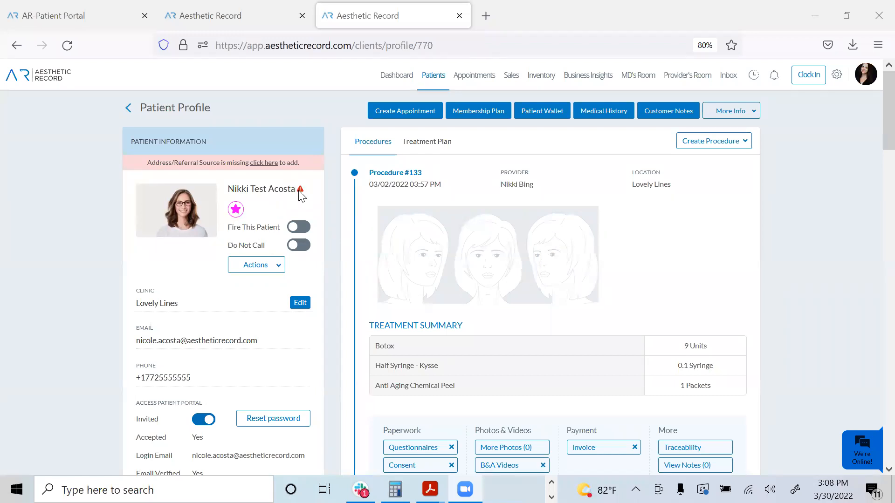
mouse_move(349, 222)
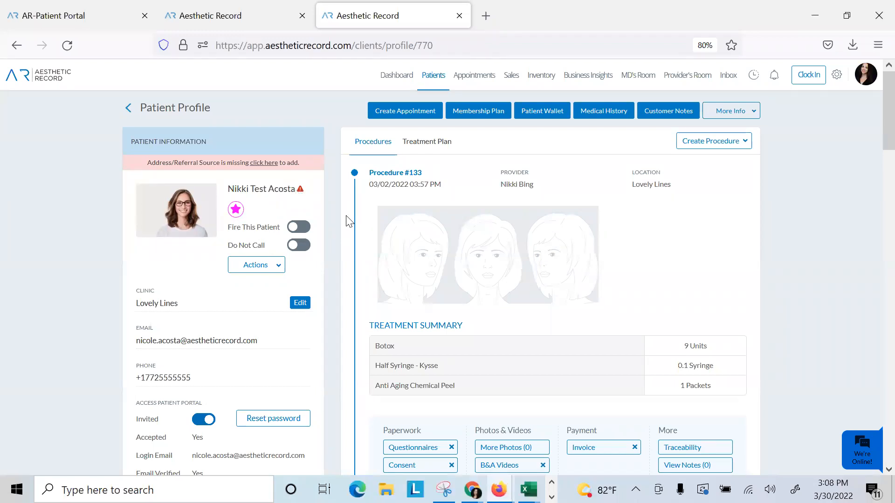
scroll(down, 3)
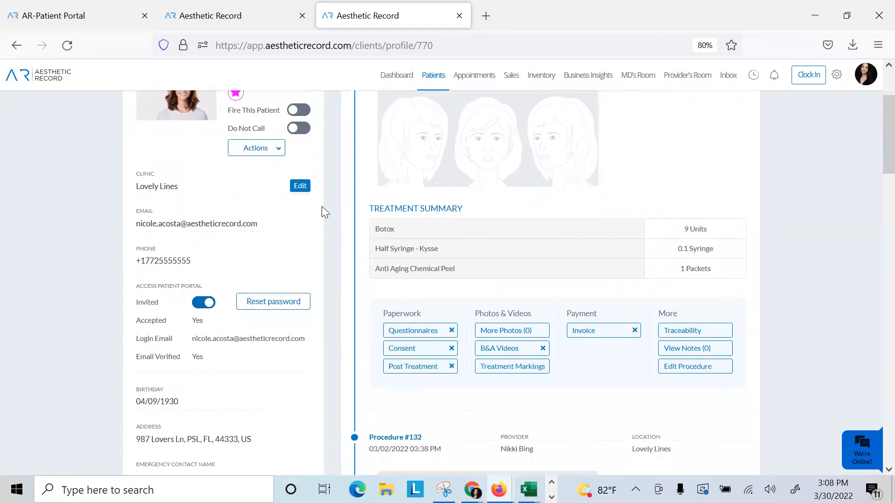
scroll(down, 3)
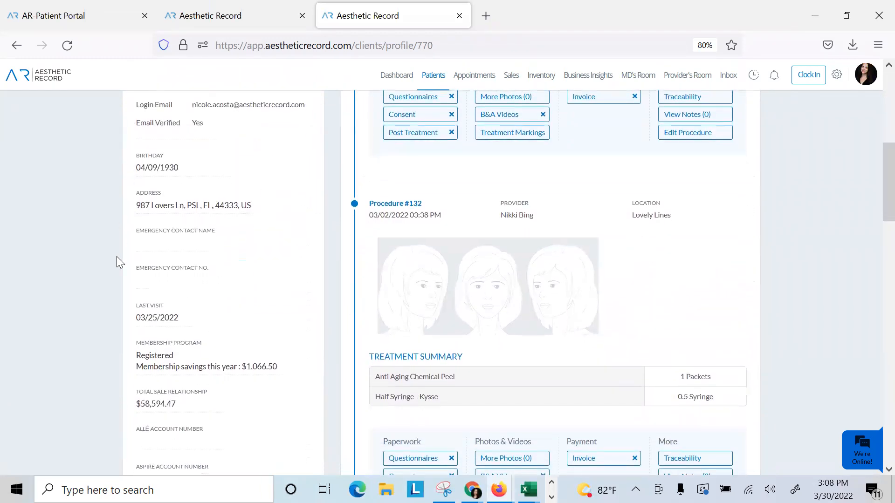
scroll(up, 3)
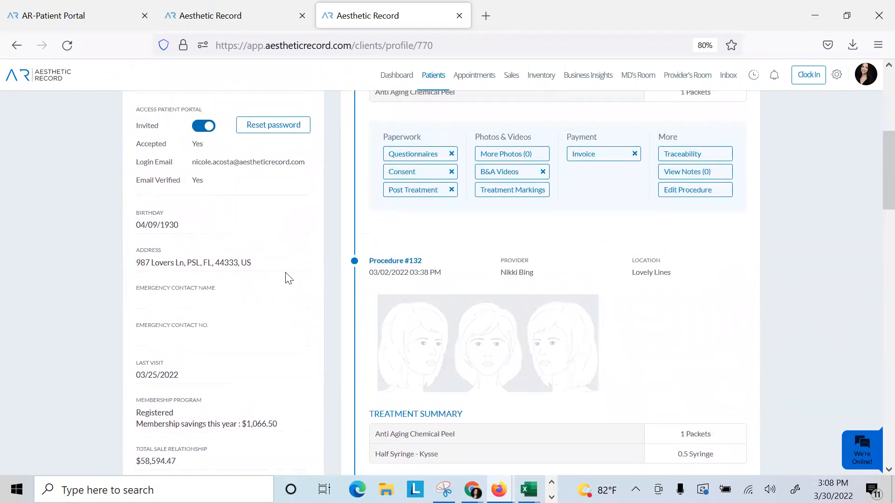
scroll(down, 3)
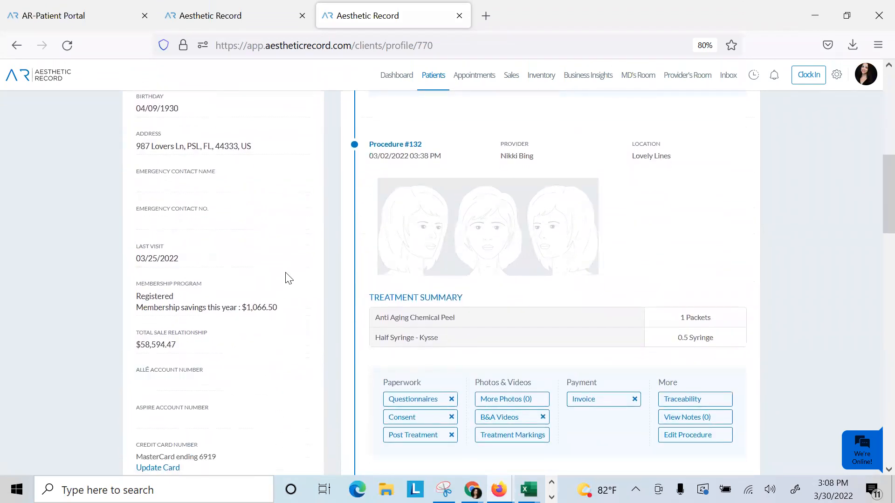
scroll(up, 3)
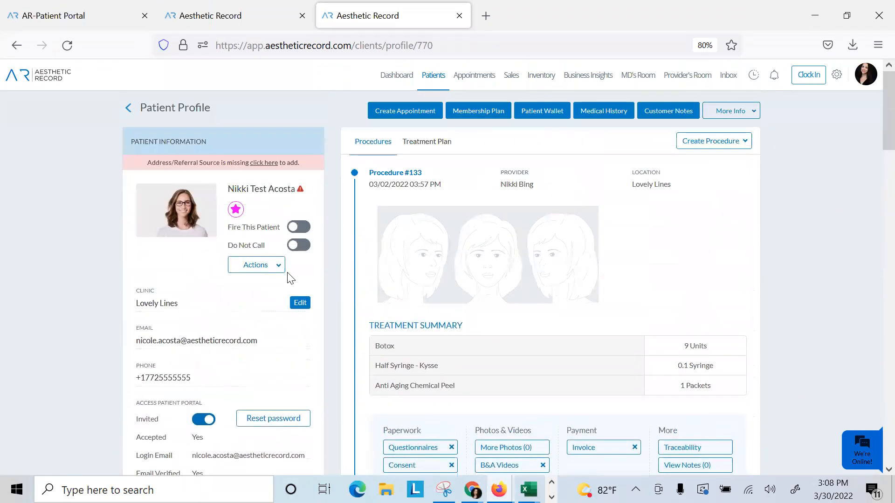
mouse_move(288, 277)
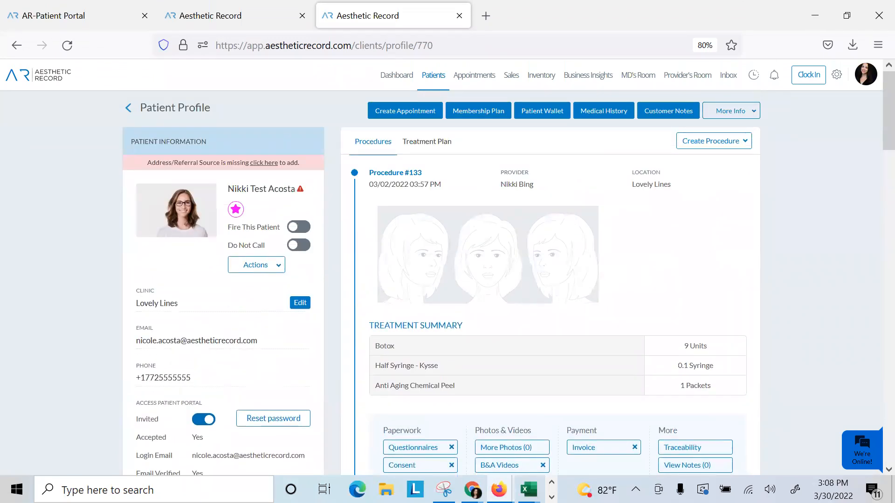